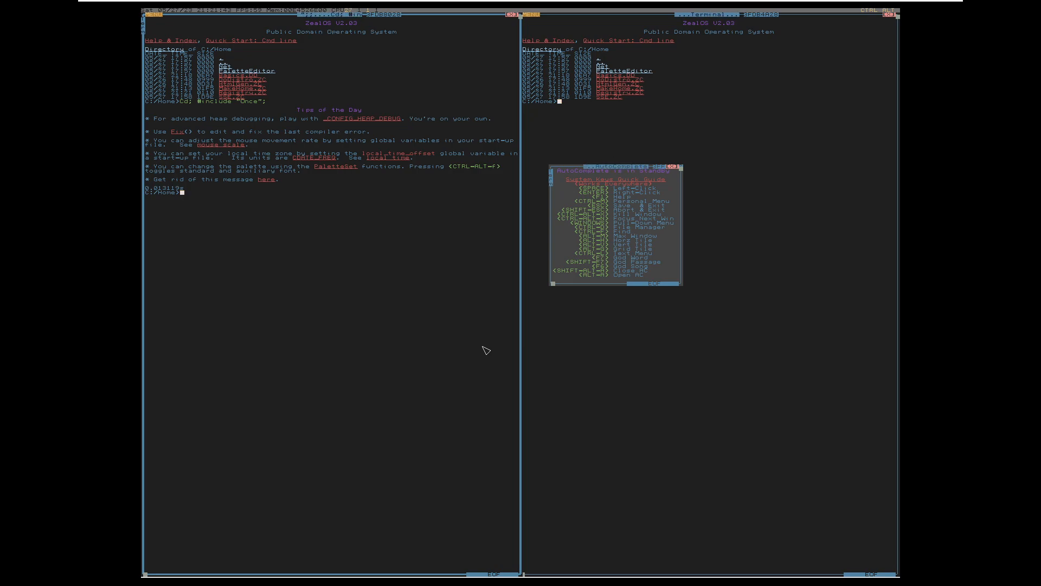
mouse_move(28, 291)
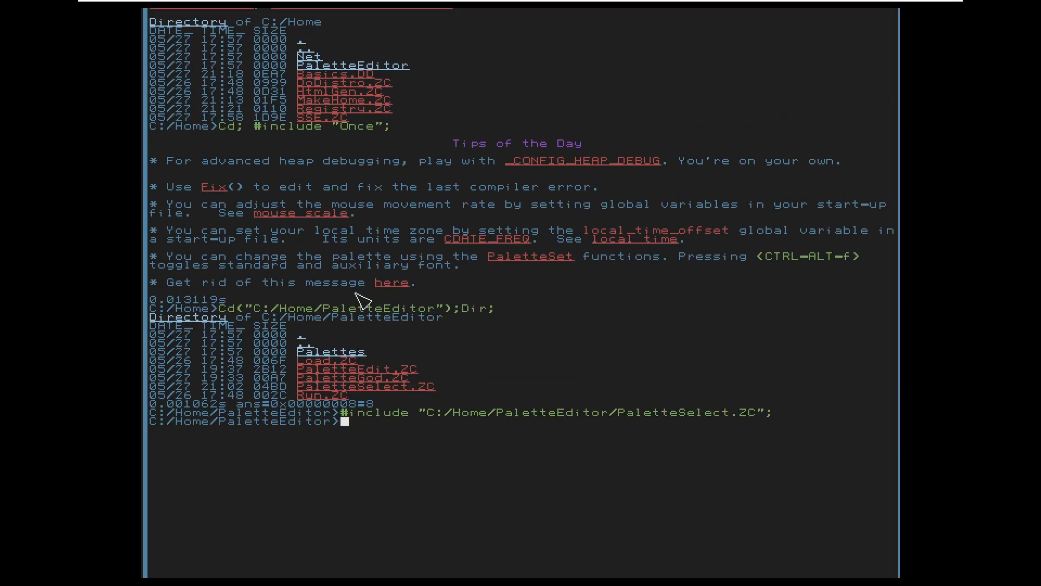
- Run PaletteSelect to switch to a purple scheme, then start it again for the palette menu
text(PaletteS)
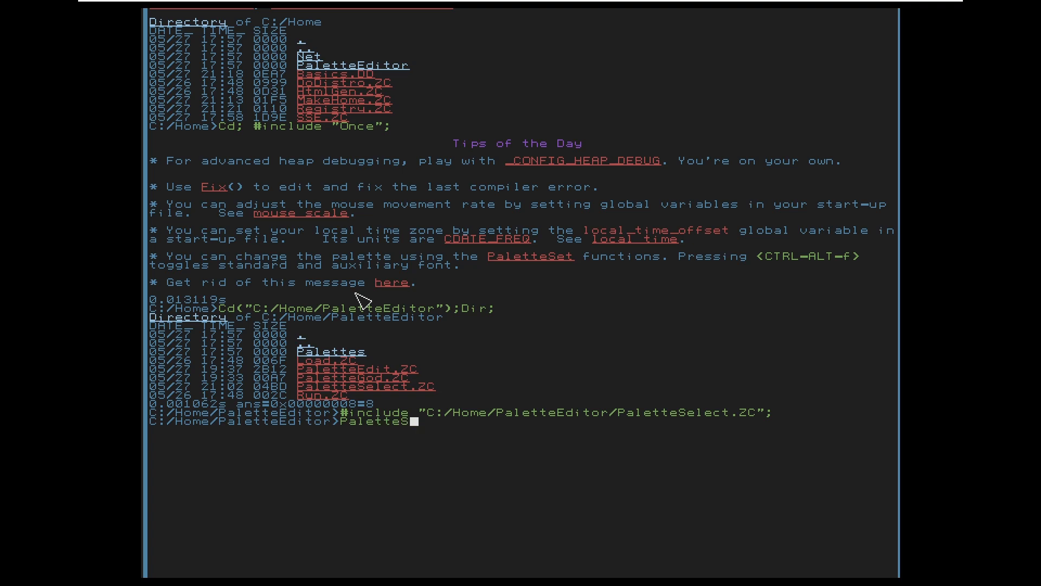
key(Enter)
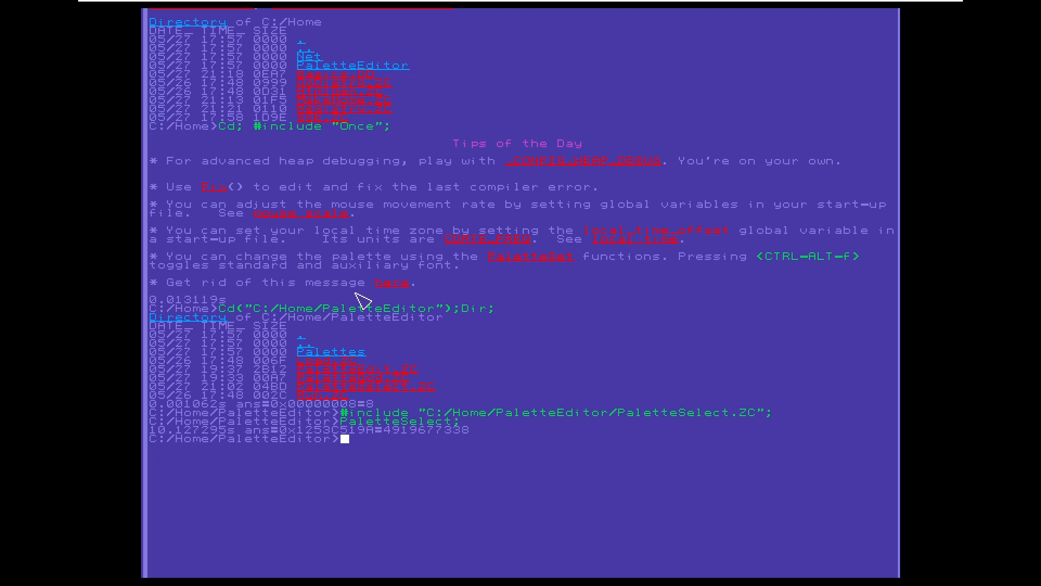
text(PaletteSelect;)
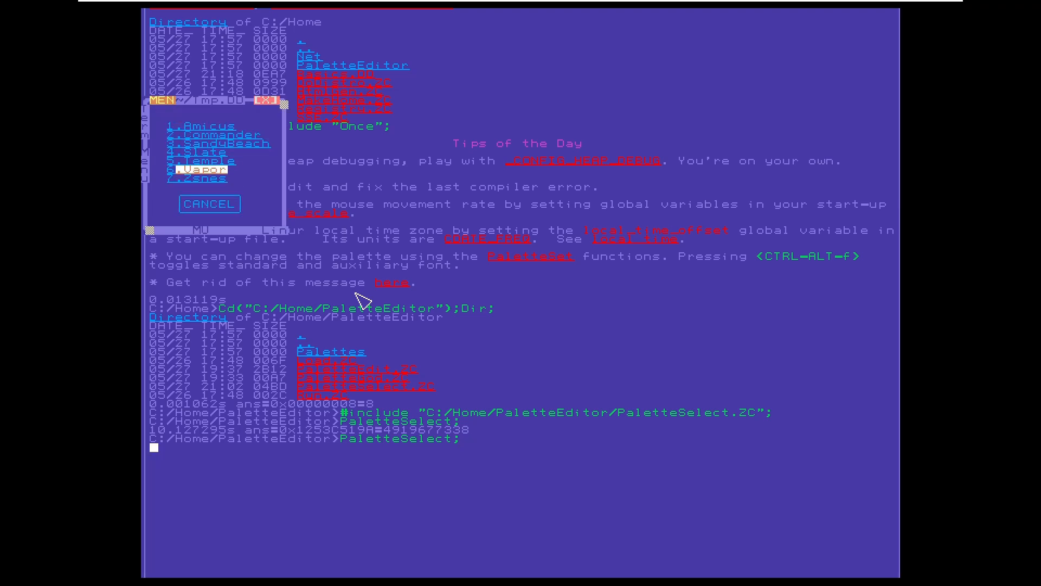
- Pick a palette from the menu, then apply the Zsnes palette with PaletteSet("Zsnes")
click(209, 204)
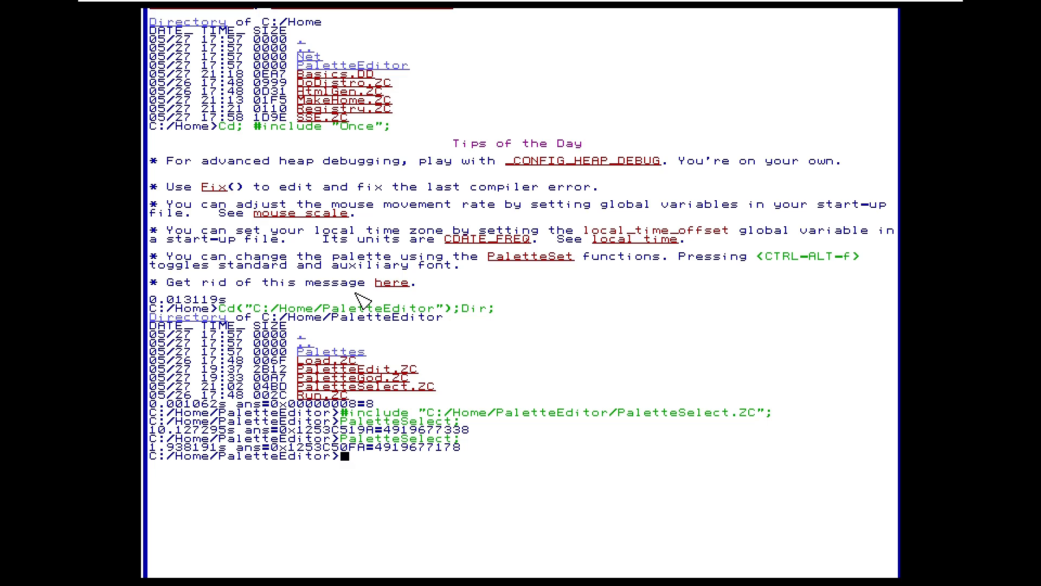
text(PaletteSet(")
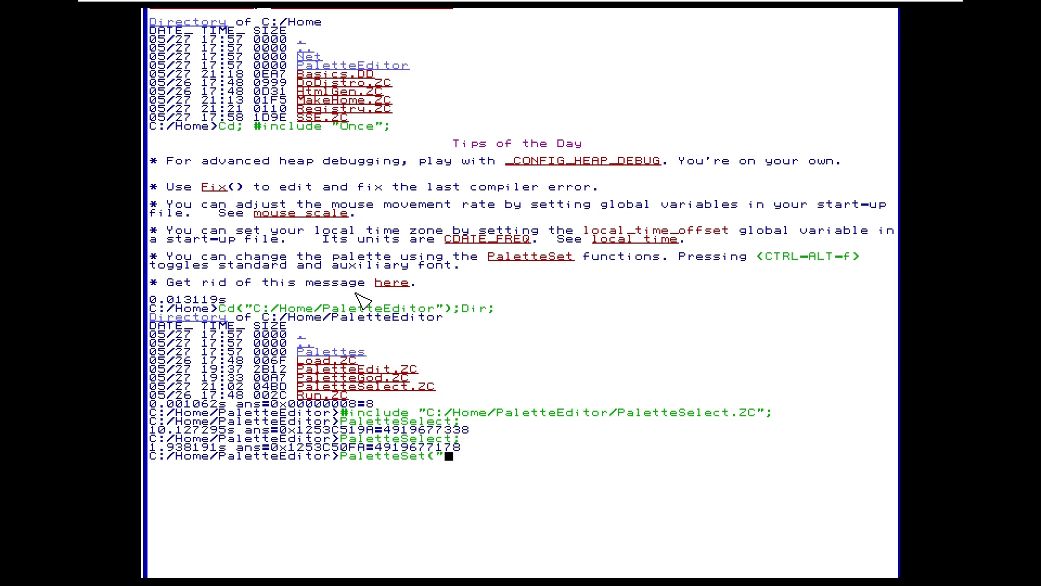
text(Zsnes"))
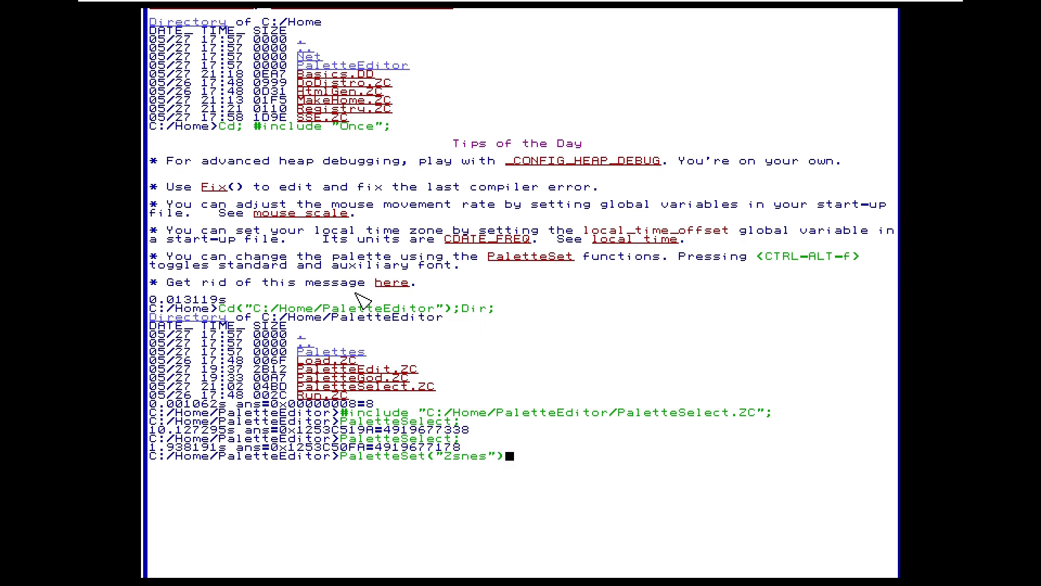
key(Enter)
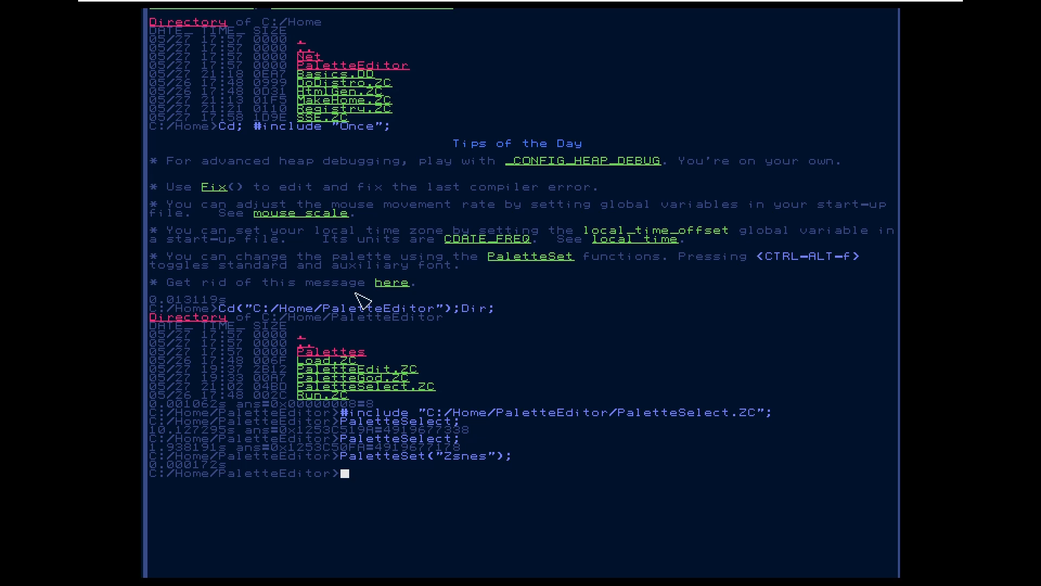
text(PaletteSet("Zsnes");)
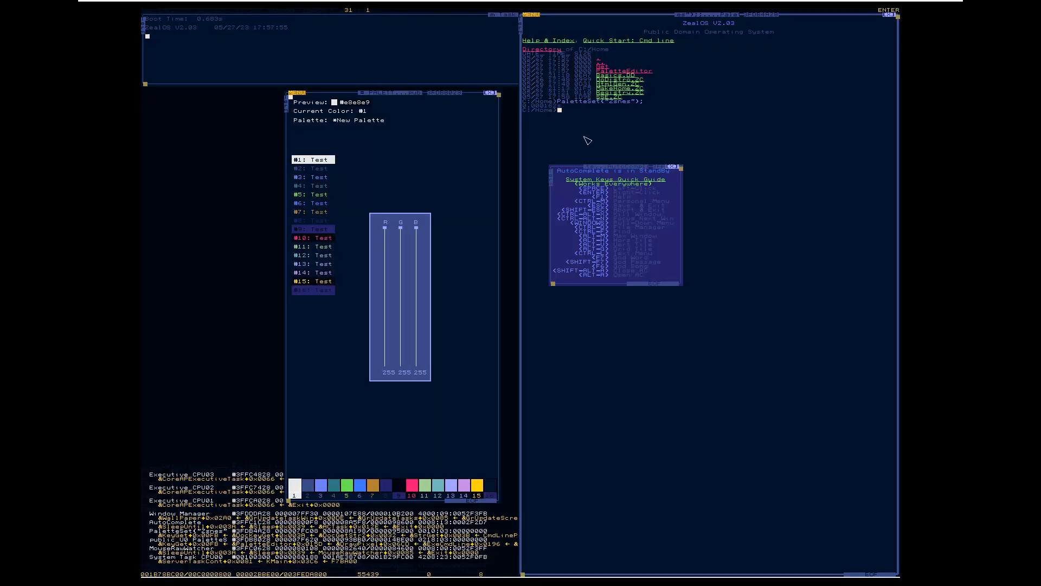
mouse_move(456, 165)
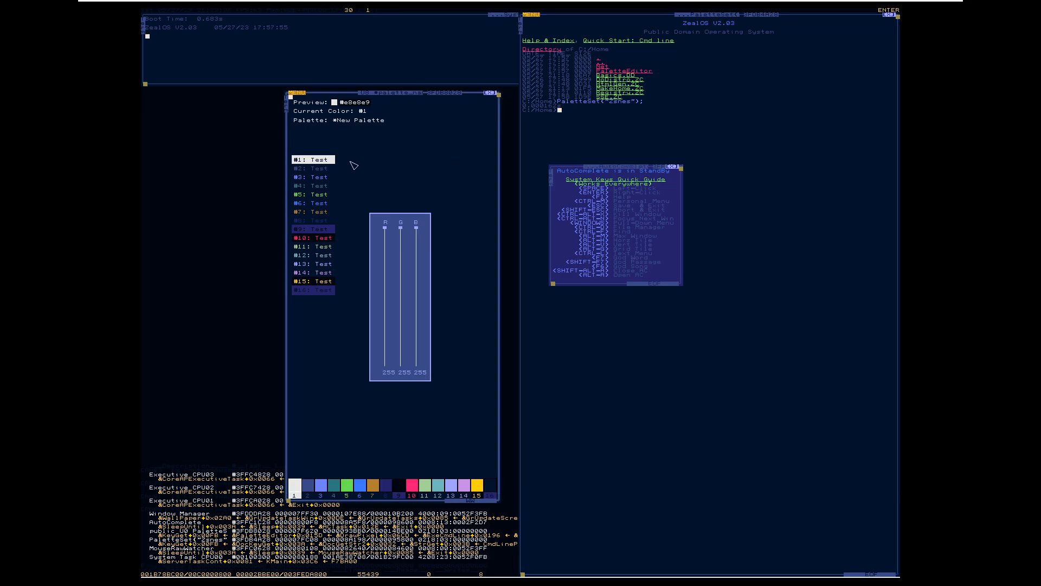
- Select colour #2, then colour #10 in the PaletteEditor colour list
click(312, 167)
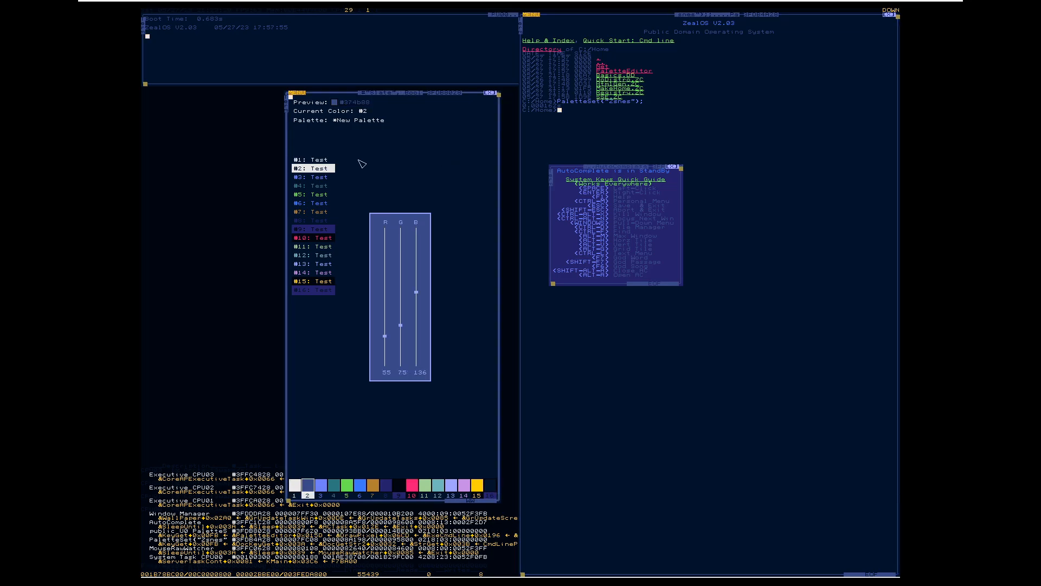
click(312, 238)
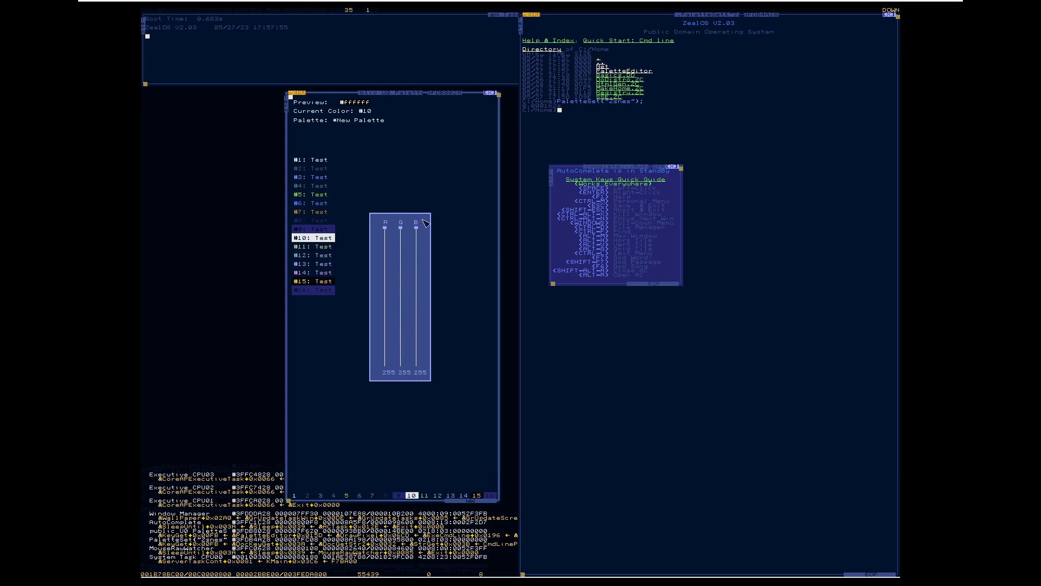
- Drag colour #10's sliders to a deep bright blue, then browse colours #4 and #1
drag(385, 229, 385, 360)
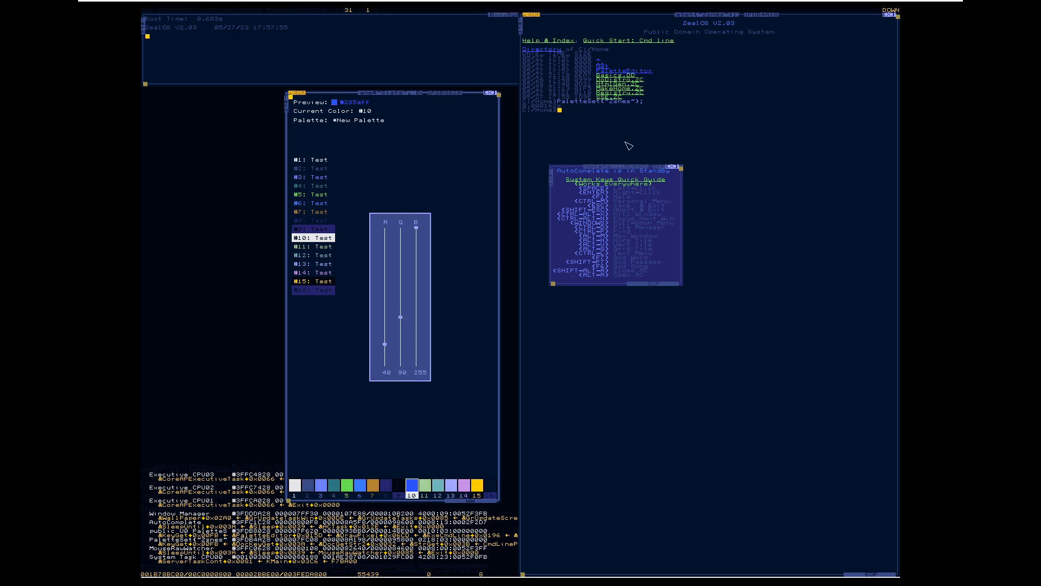
drag(401, 315, 401, 362)
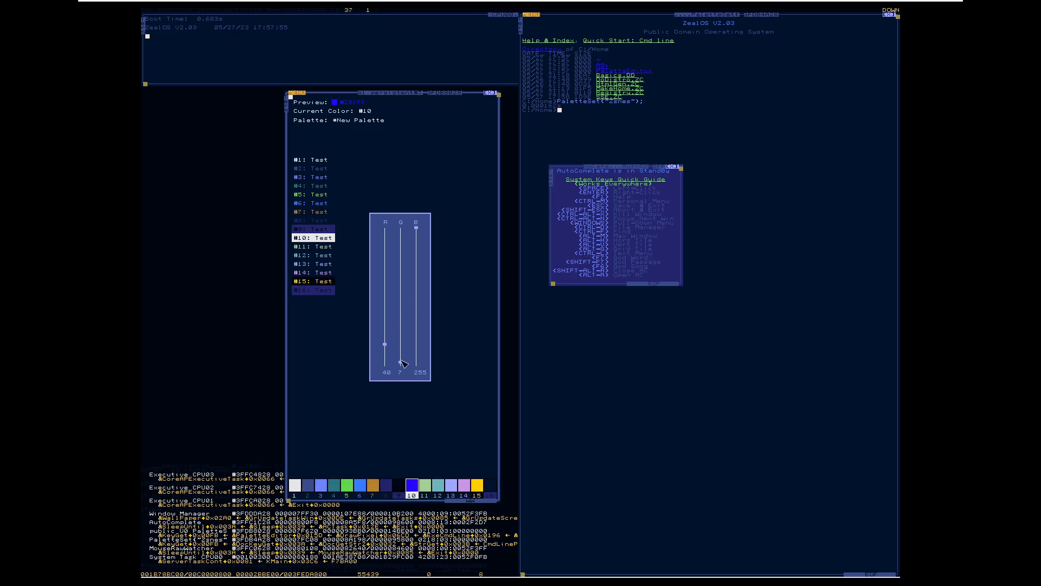
click(313, 160)
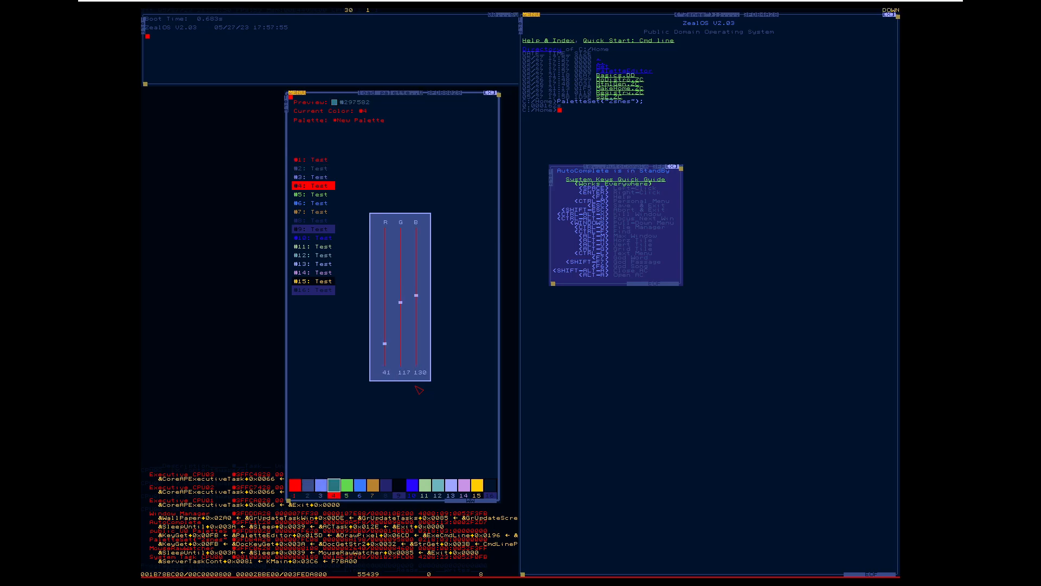
click(312, 255)
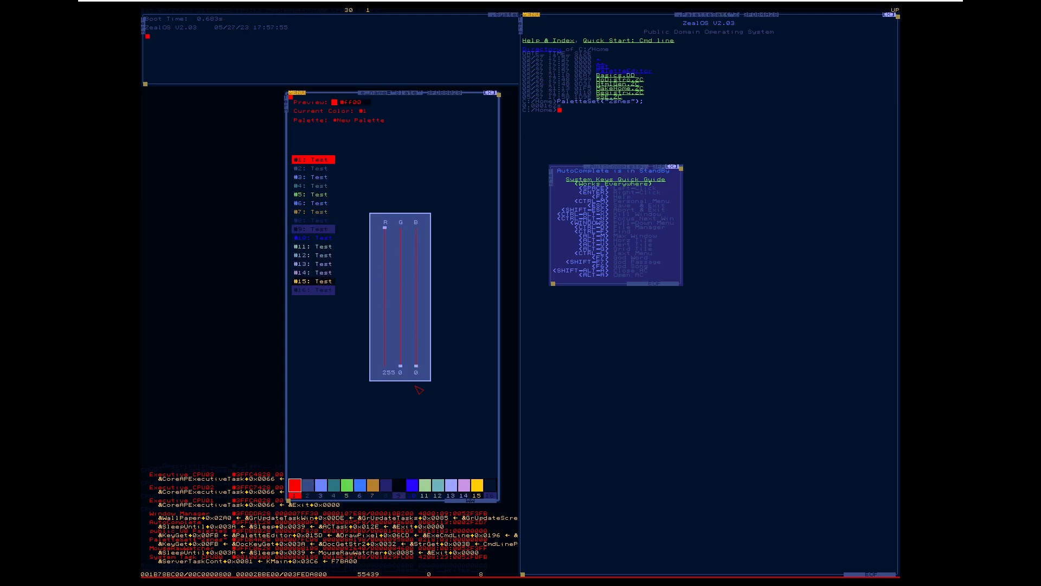
- Retune colour #2's levels to R55 G75 B136
click(312, 168)
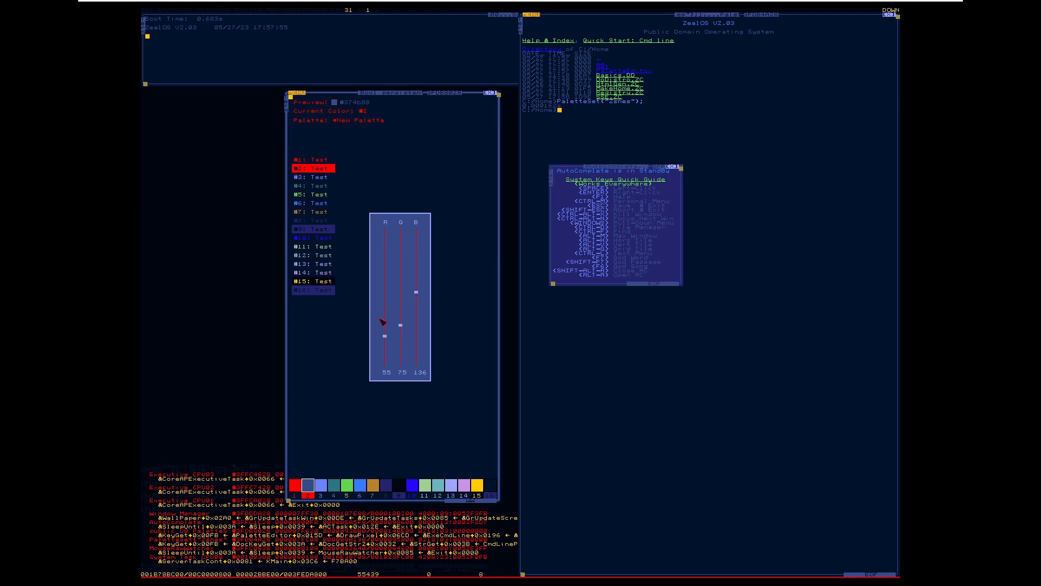
drag(382, 322, 381, 303)
text(PaletteSet(")
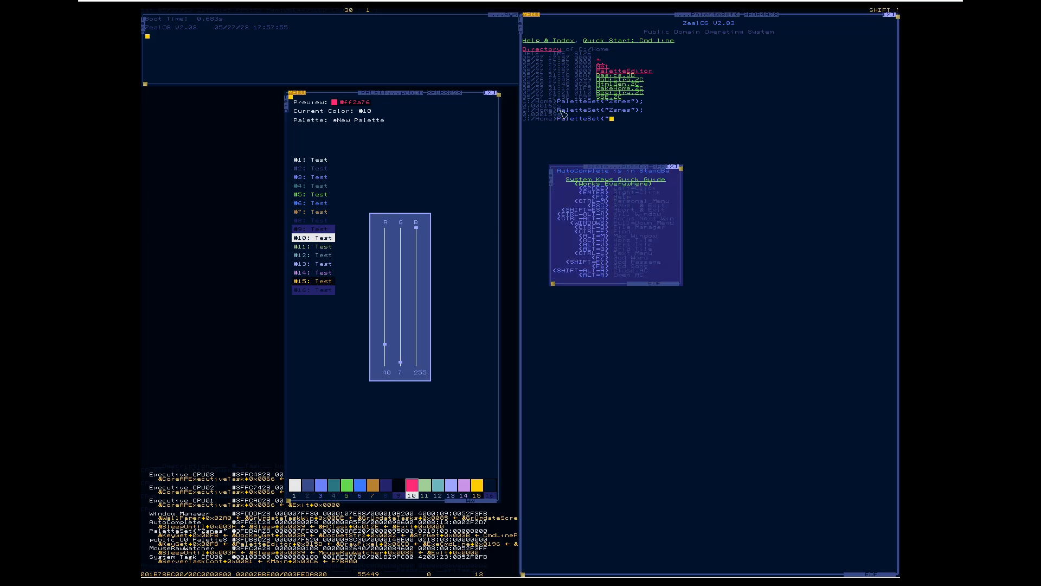
- Enter PaletteSet("Awful") on the command line
text(Awful");)
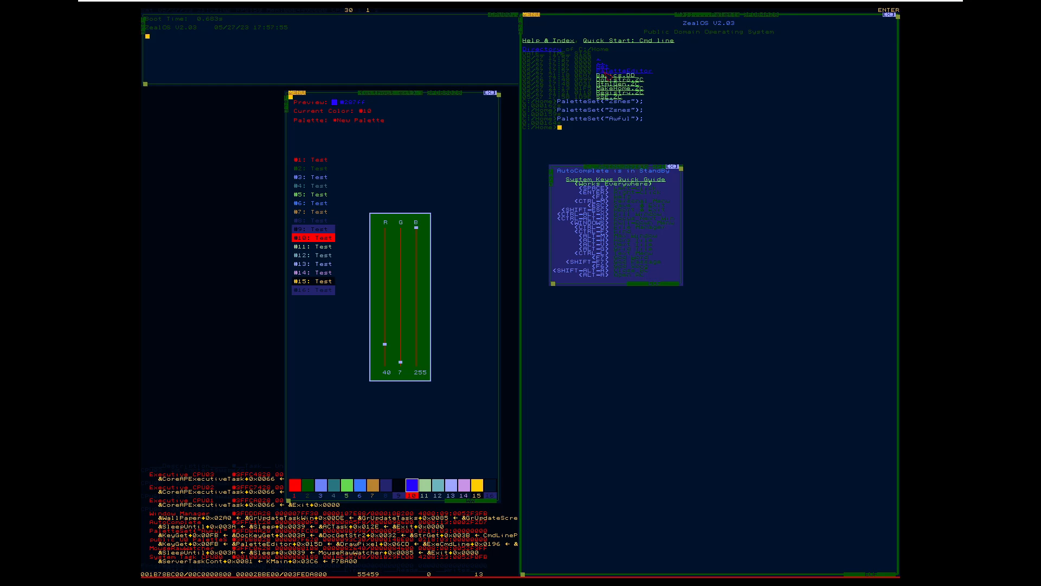
- List C:/Home/PaletteEditor, run the autocompleted SetPaletteDark, then begin a PaletteSet call
text(Cd("C:/Home/PaletteEditor");Dir;)
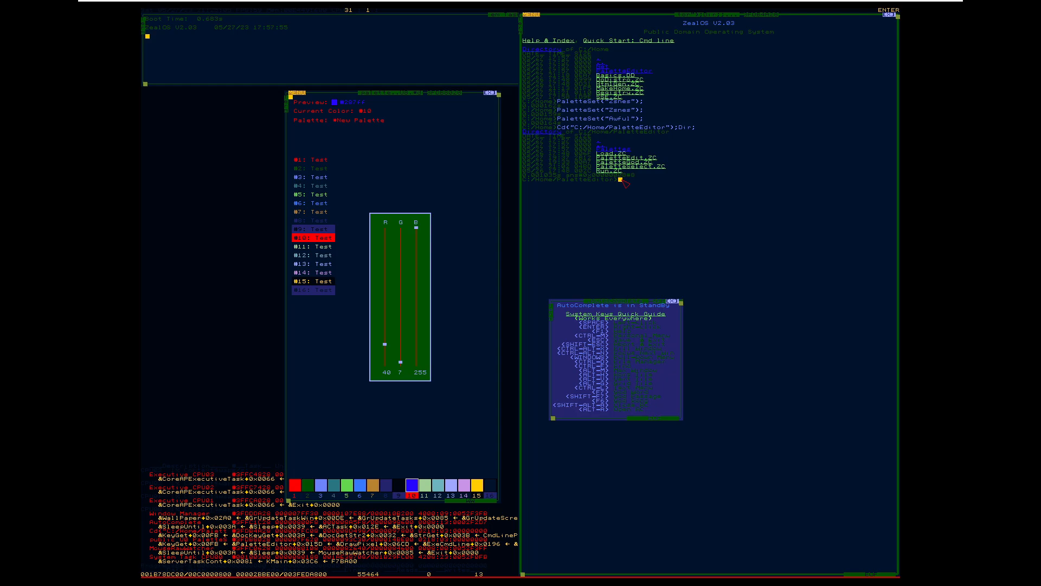
text(SetP)
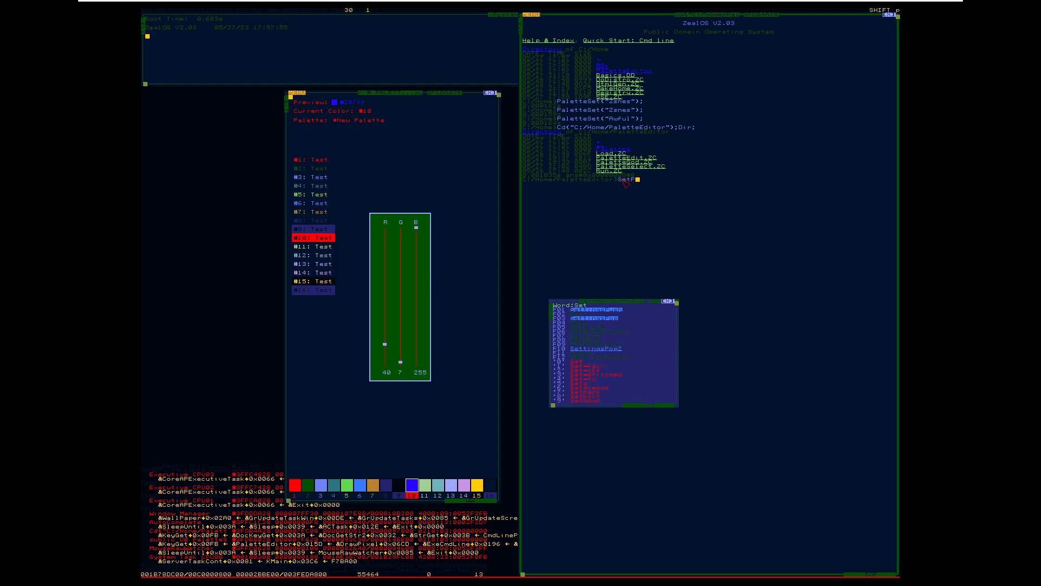
key(Enter)
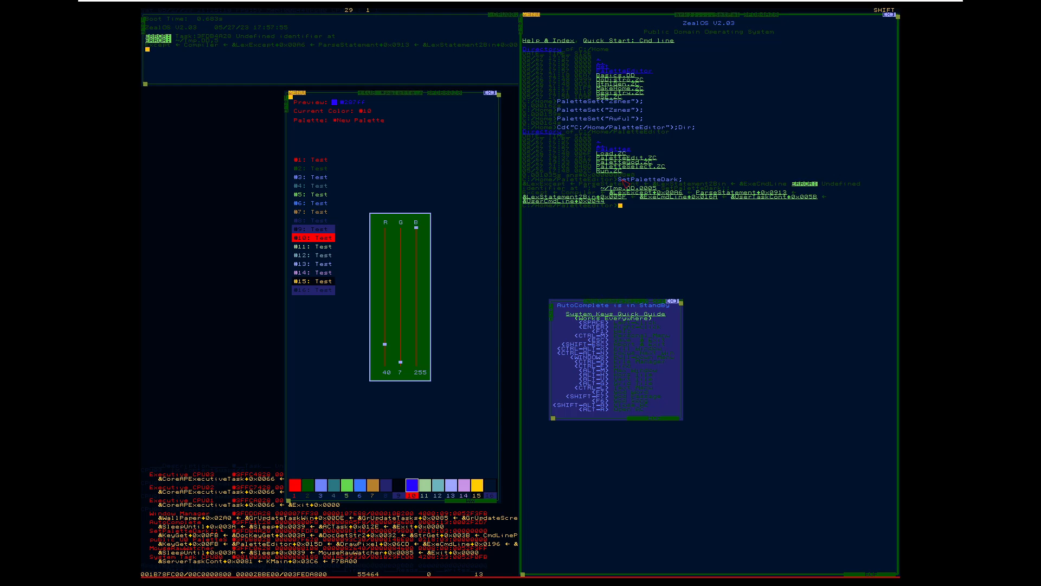
text(S)
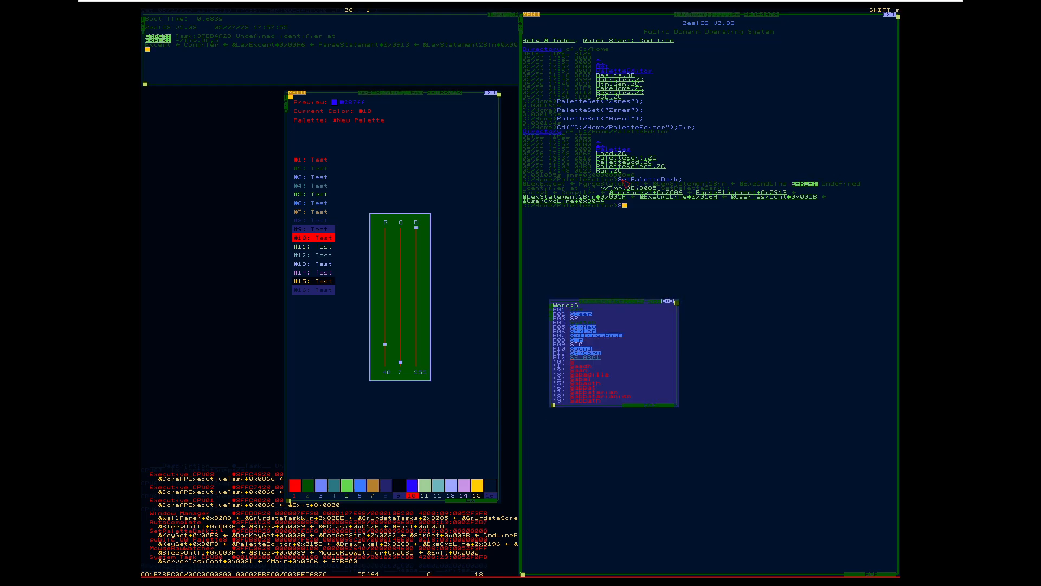
text(PaletteSet("Zsnes");)
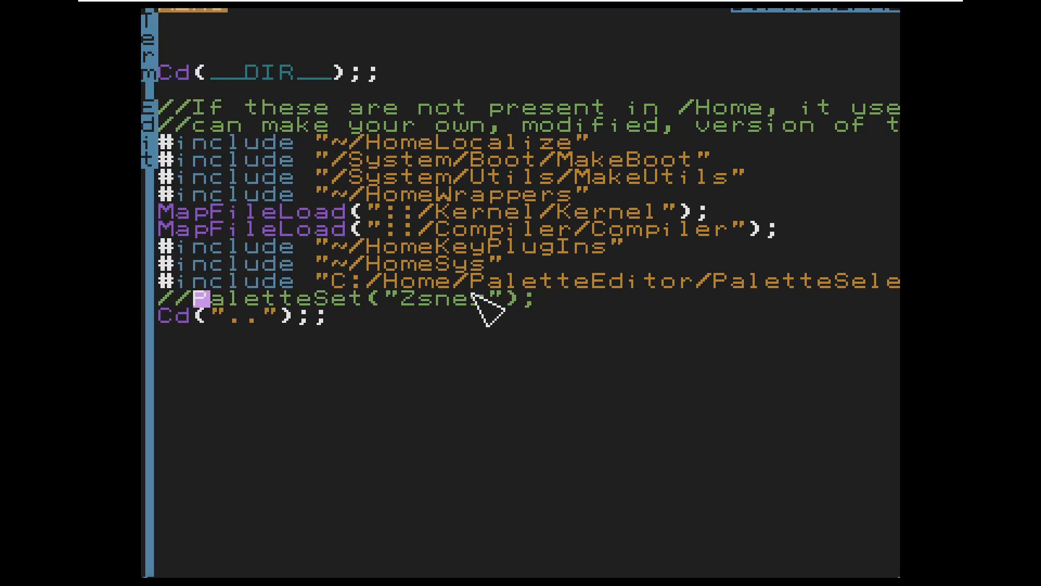
mouse_move(198, 306)
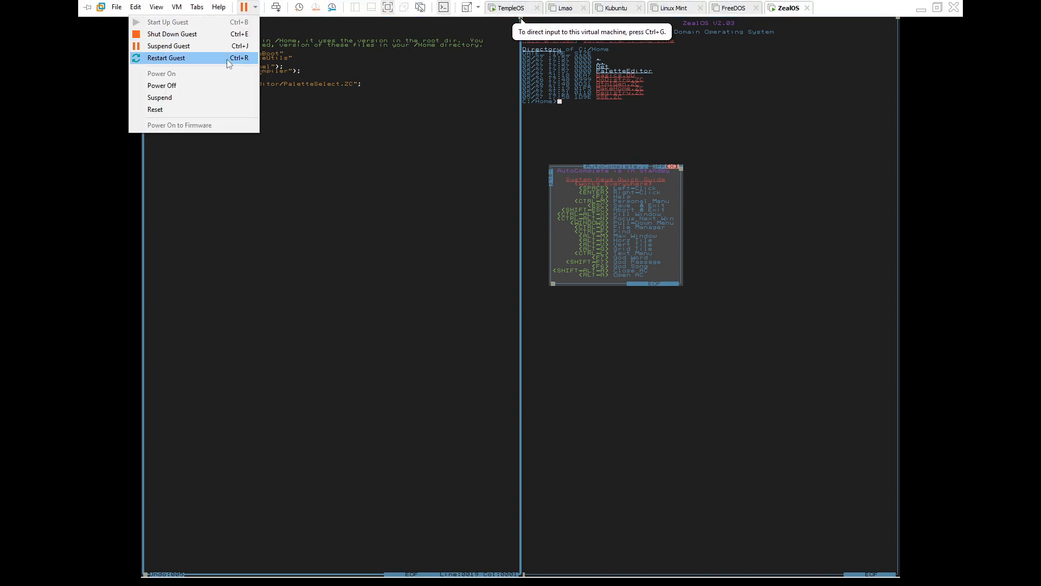
click(167, 58)
text(Reboot;)
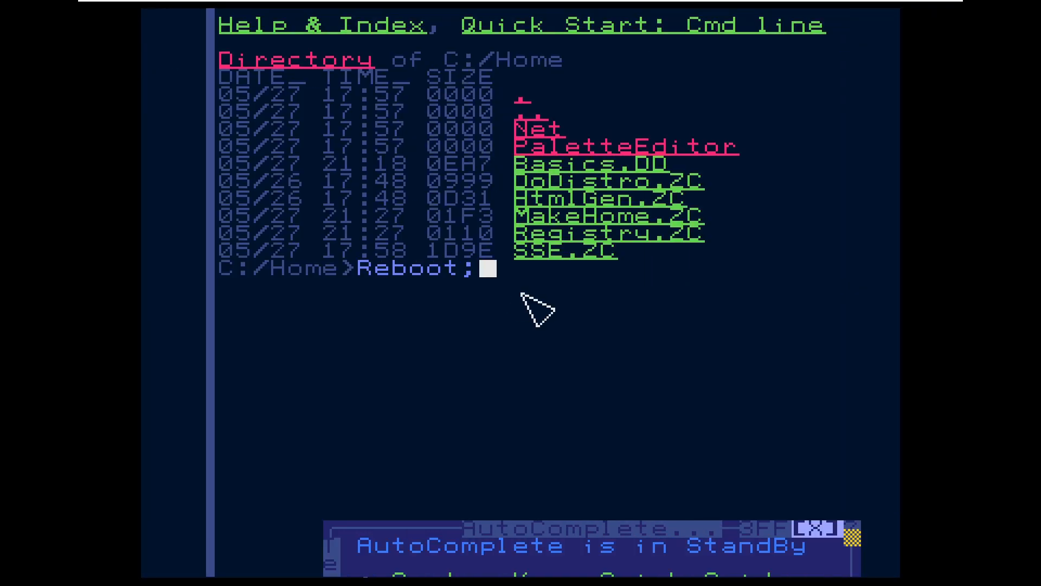
- Reboot ZealOS so the new startup script takes effect
key(Enter)
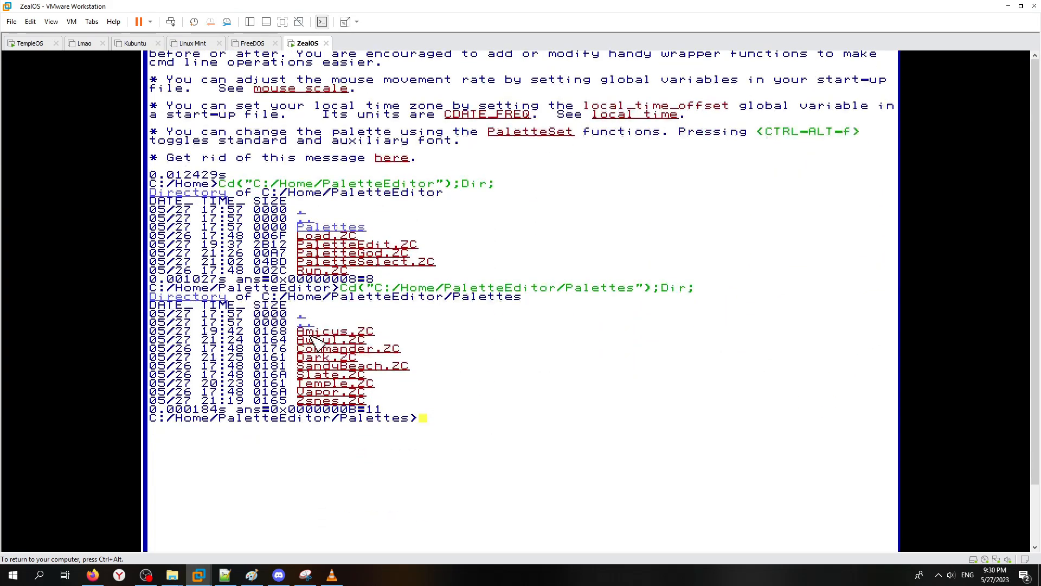
- Open the Awful.ZC palette source from the Palettes folder listing
double_click(314, 338)
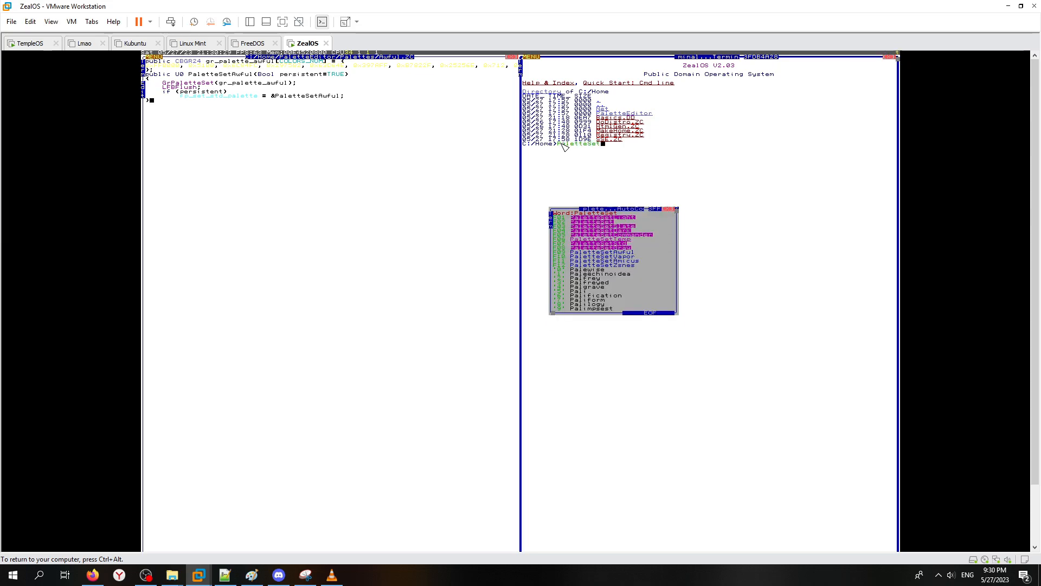
- Maximize the Awful.ZC editor to read gr_palette_awful and PaletteSetAwful
key(Backspace)
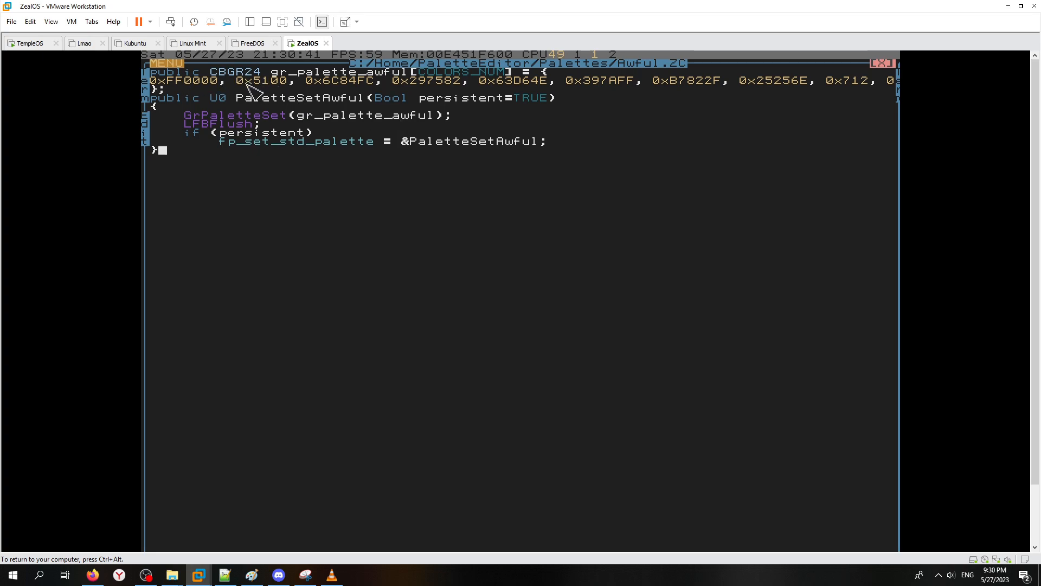
mouse_move(206, 85)
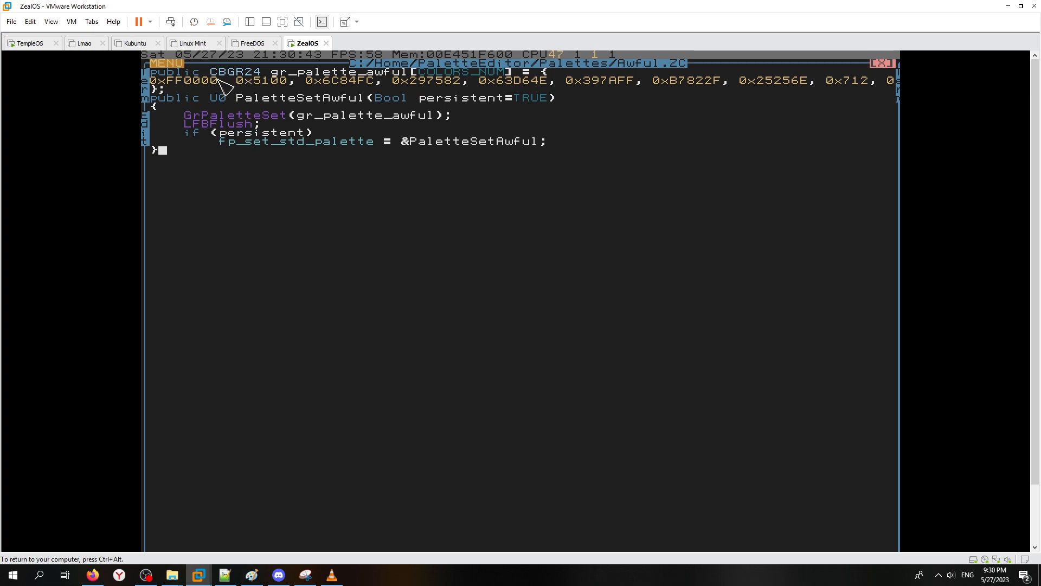
mouse_move(312, 87)
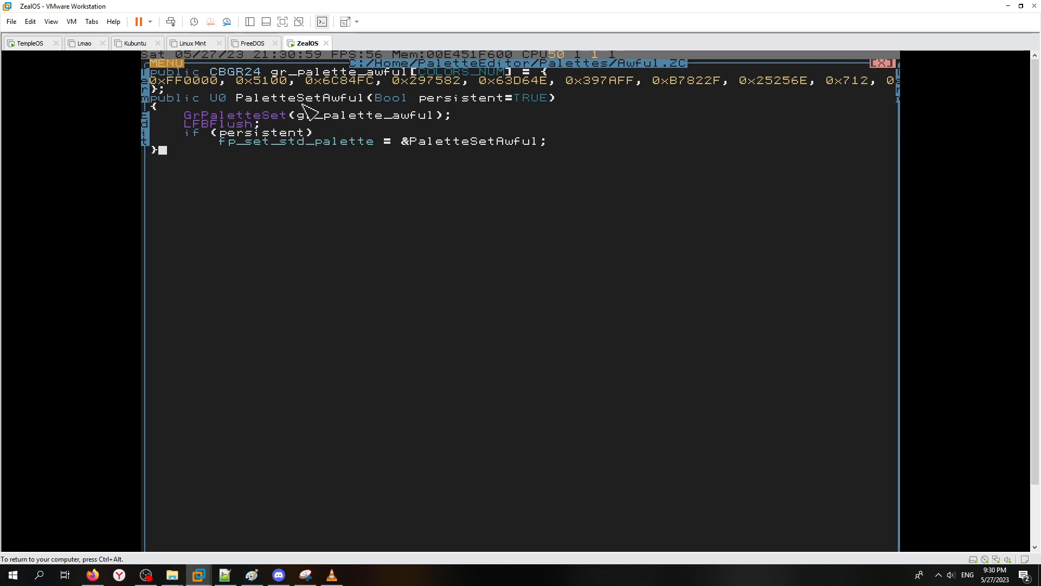
mouse_move(278, 130)
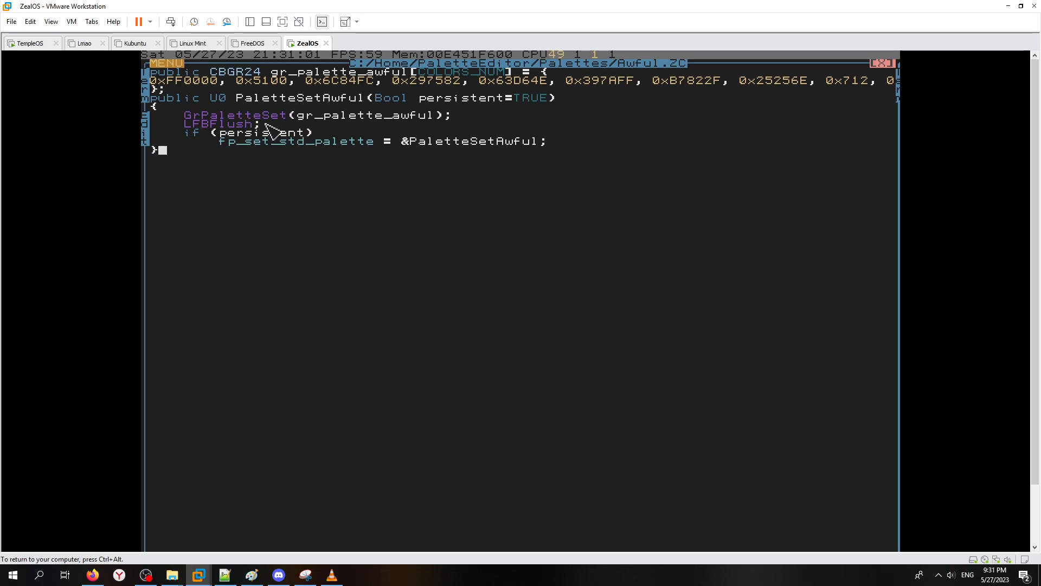